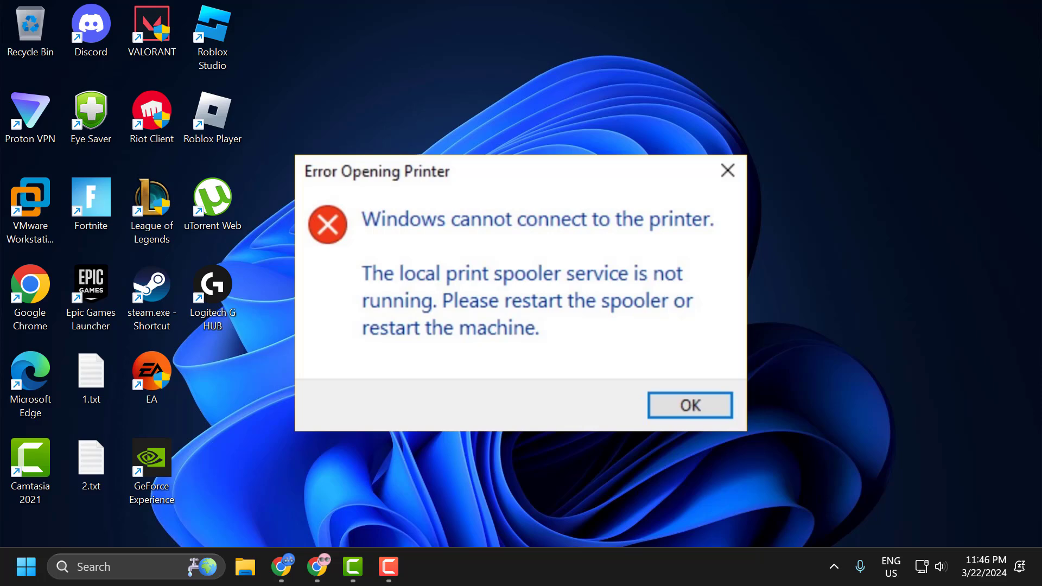
# Dismiss the Error Opening Printer dialog about the stopped print spooler.
pyautogui.click(689, 405)
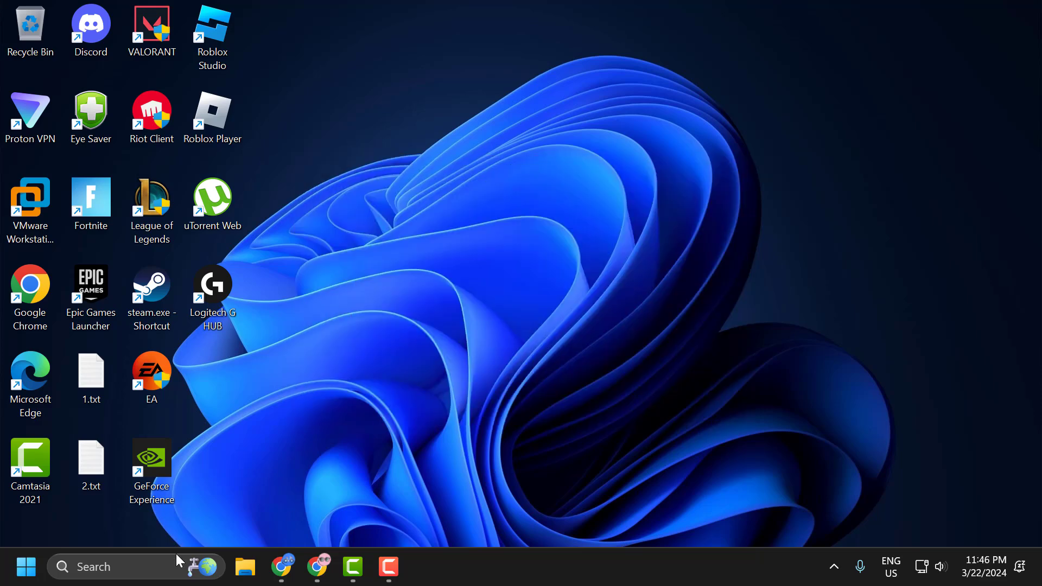
# Search 'services' from the taskbar to bring up the Services console.
pyautogui.write('services')
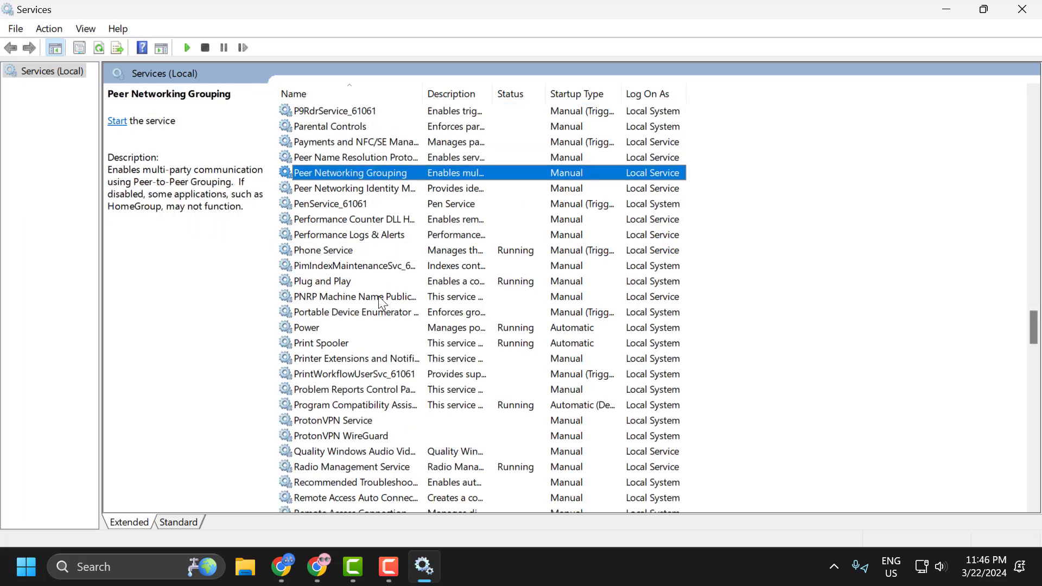
# Set the Print Spooler service's startup type to Automatic in its properties.
pyautogui.doubleClick(321, 343)
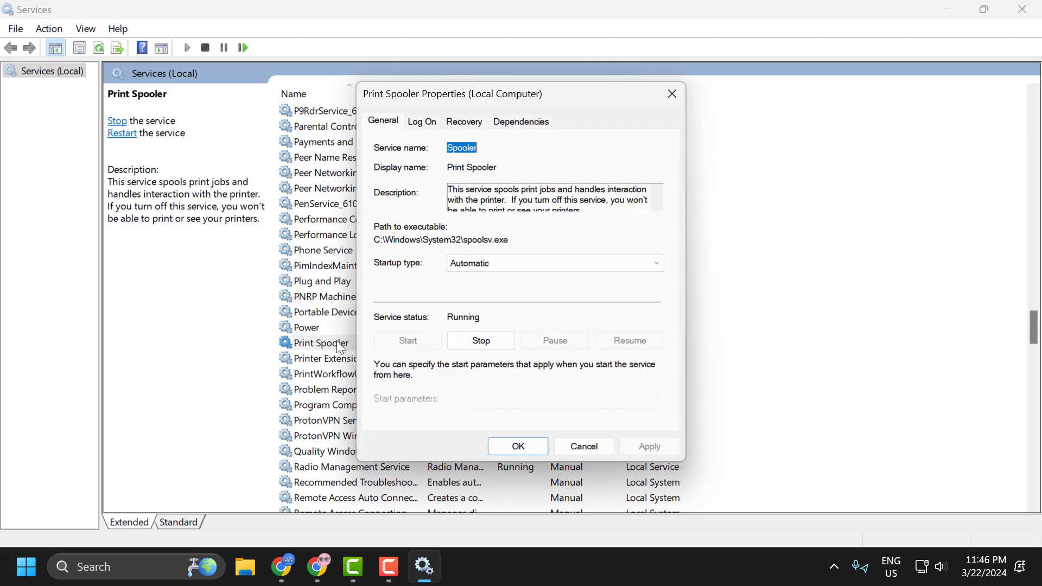
pyautogui.click(554, 263)
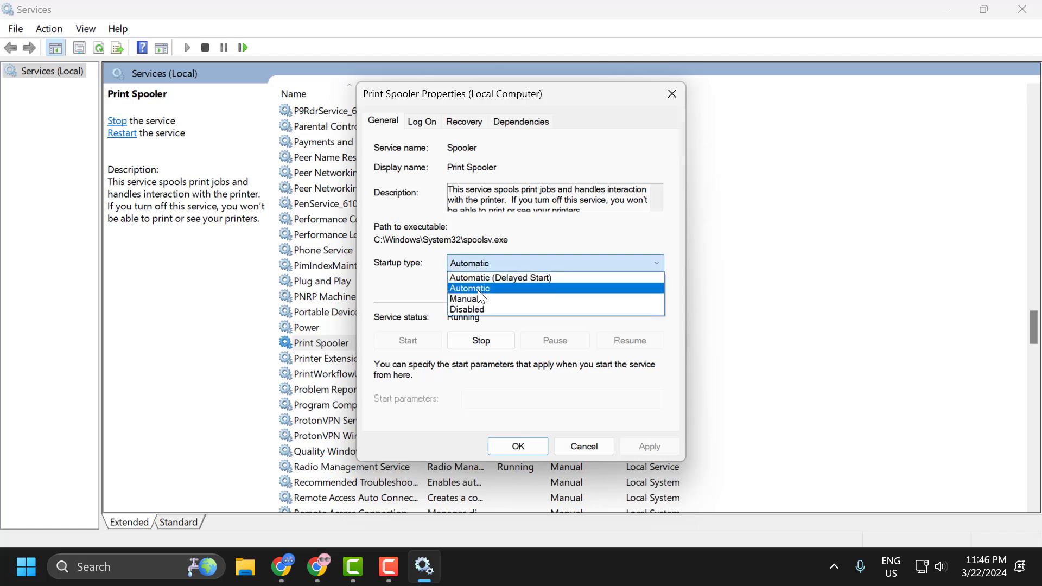
pyautogui.click(469, 288)
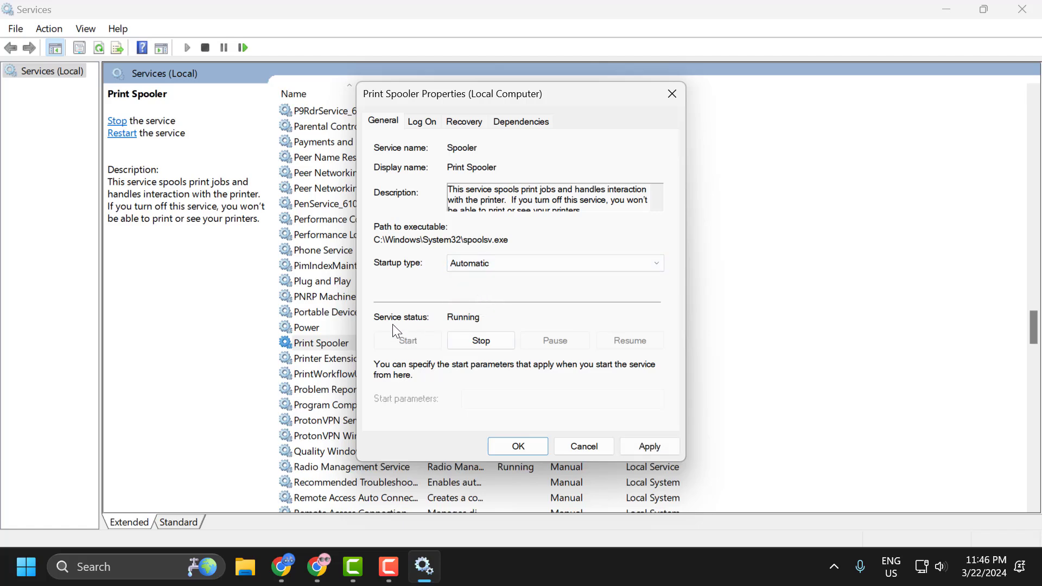
pyautogui.moveTo(396, 349)
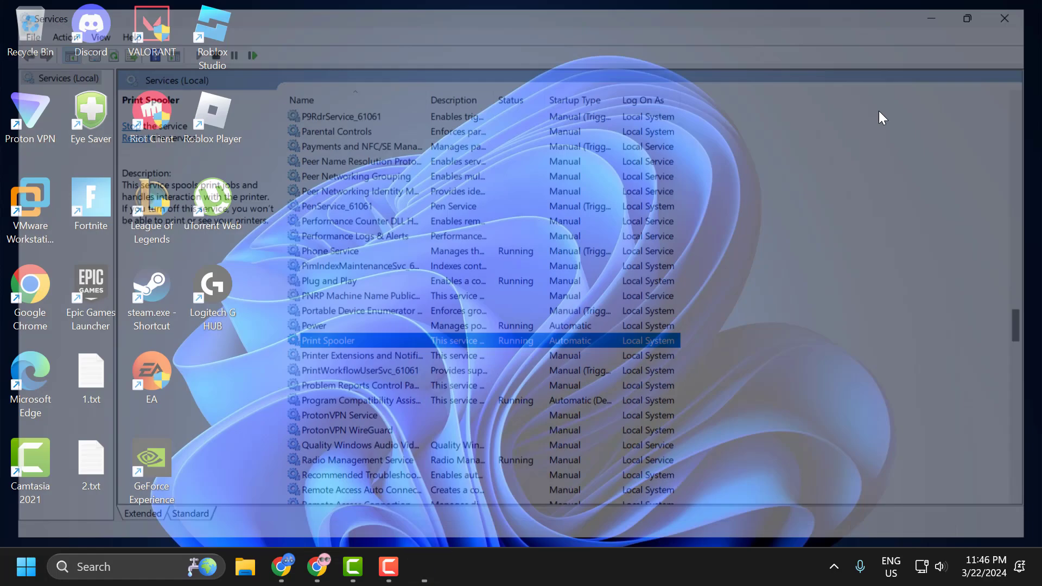
# Close Services and launch Print Management via a taskbar search for 'print management'.
pyautogui.click(1004, 18)
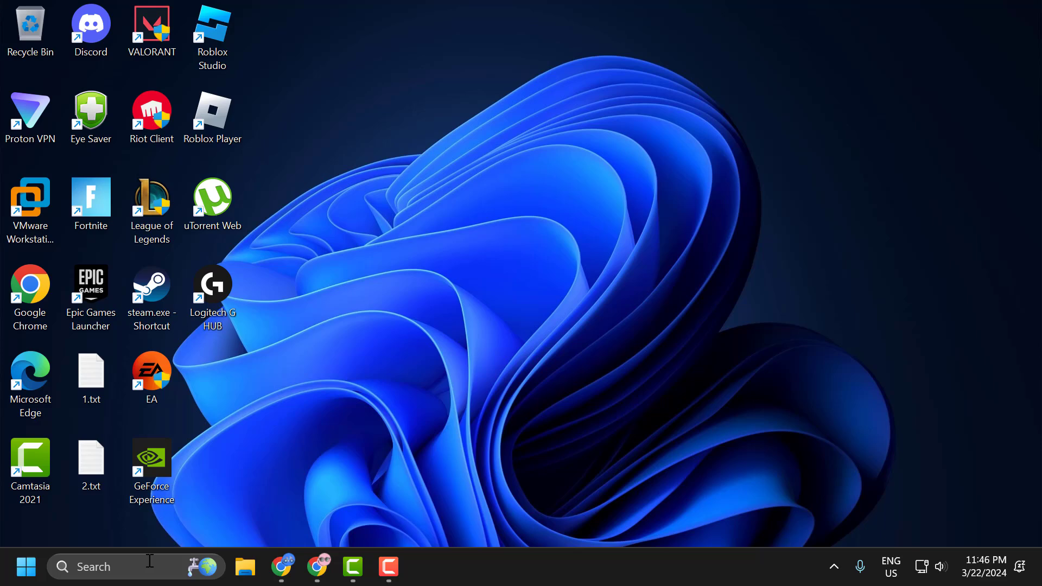
pyautogui.click(99, 567)
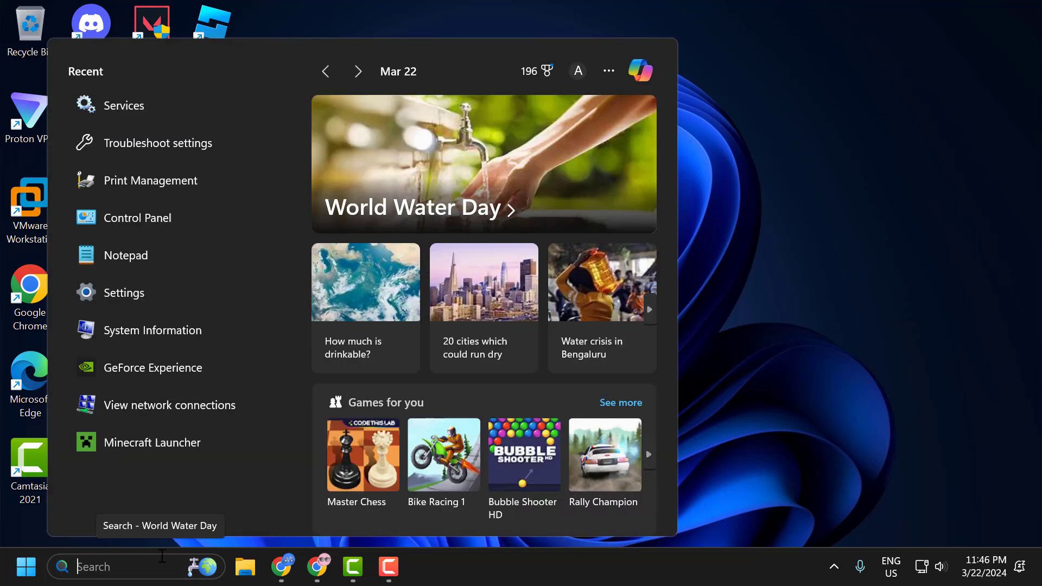
pyautogui.write('print management')
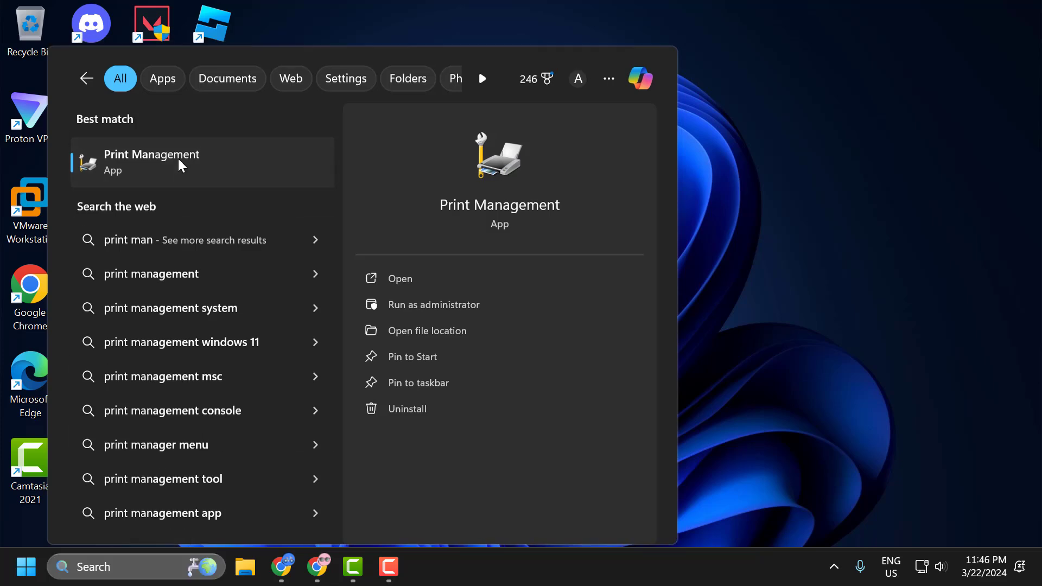
pyautogui.click(400, 279)
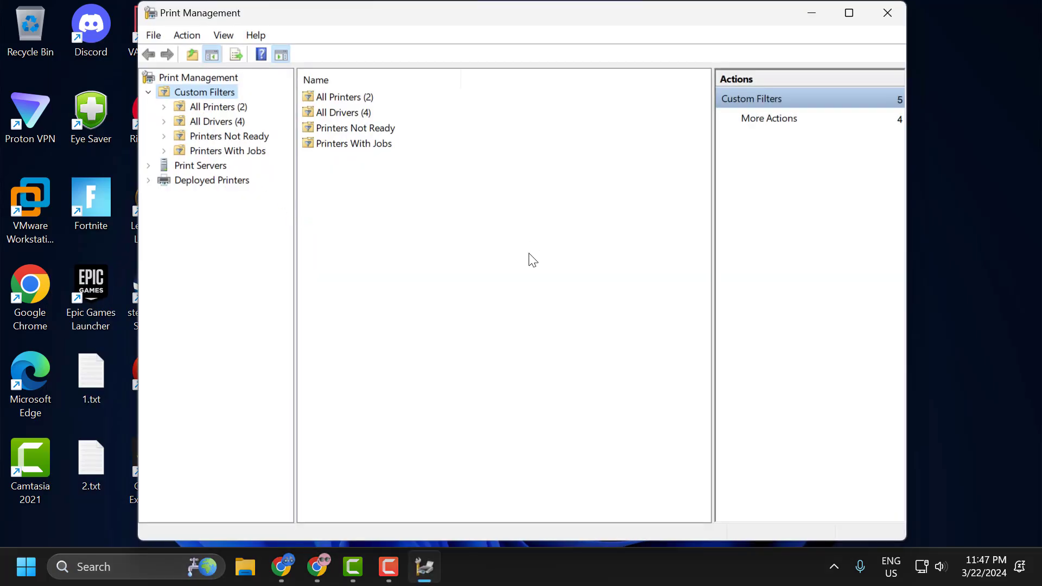
# Show All Printers, listing Fax and Microsoft Print to PDF.
pyautogui.click(220, 107)
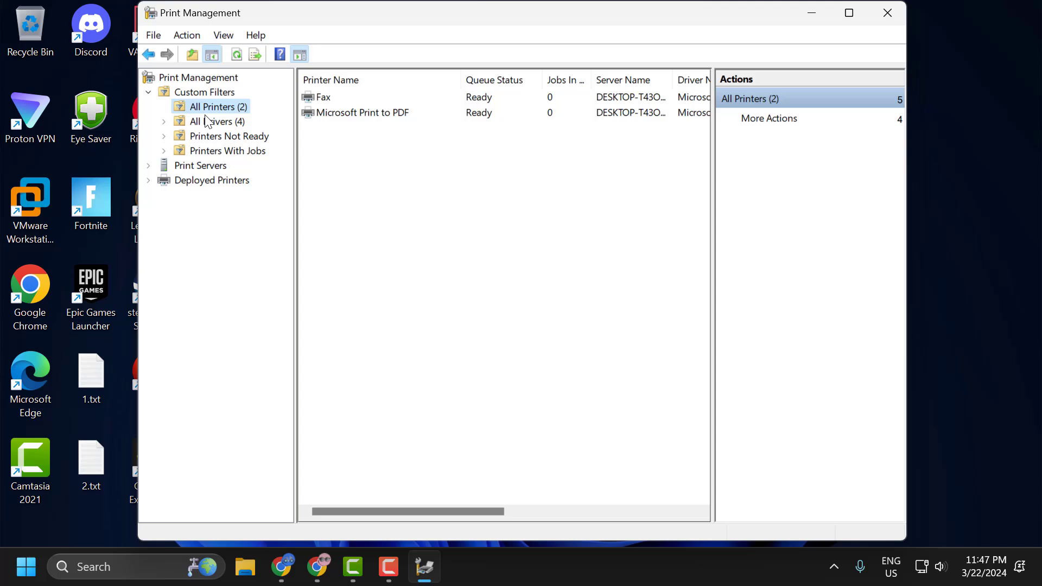
pyautogui.moveTo(392, 129)
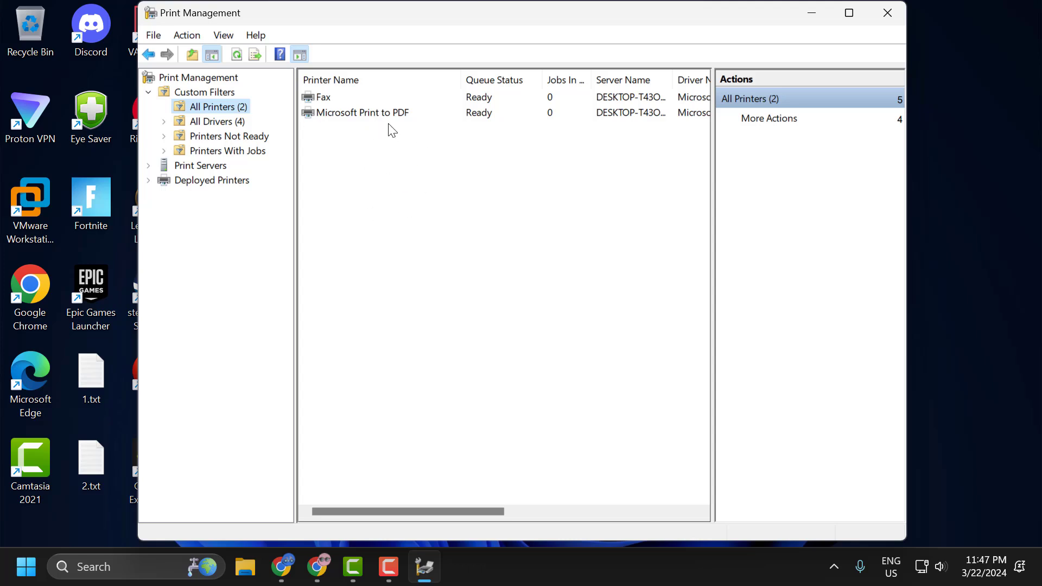
pyautogui.moveTo(392, 126)
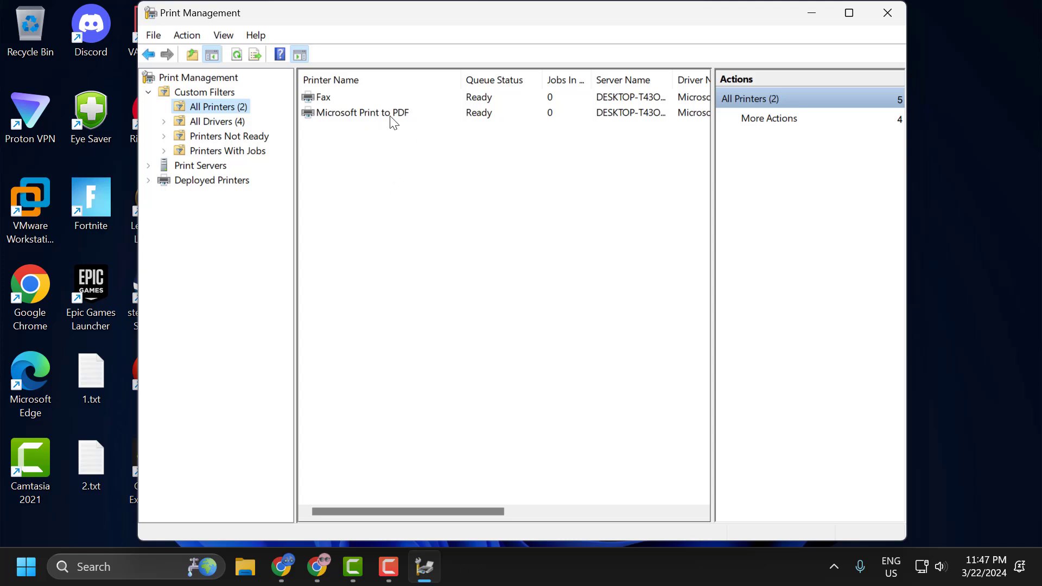
pyautogui.moveTo(346, 130)
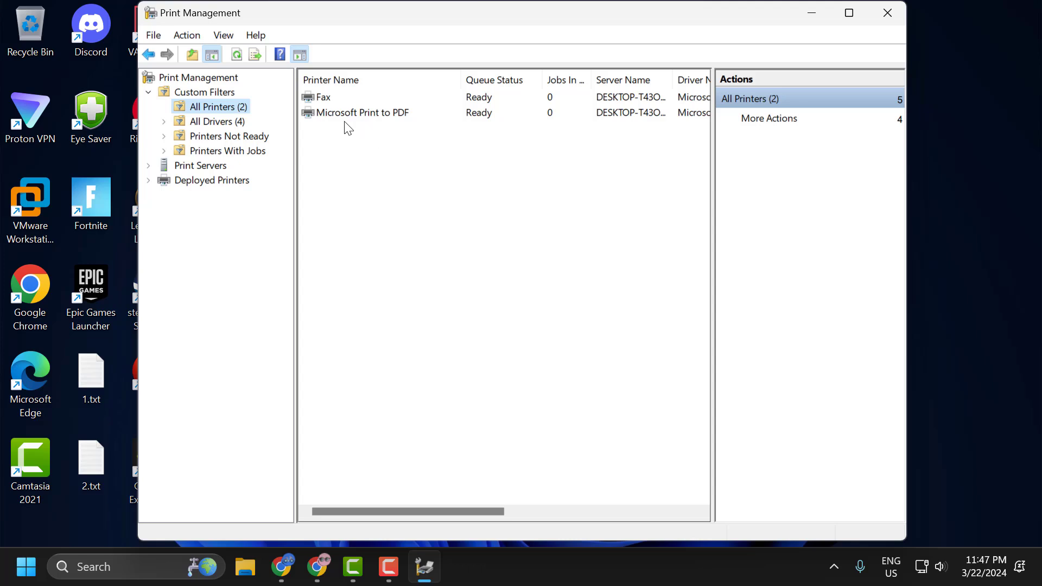
pyautogui.moveTo(351, 125)
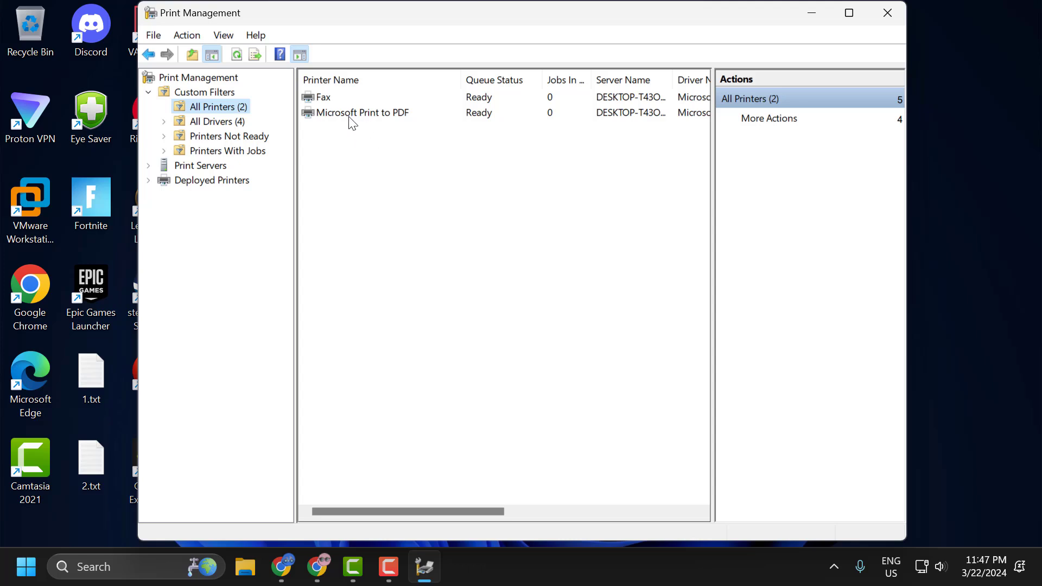
# Delete the Microsoft Print to PDF printer from the All Printers list.
pyautogui.rightClick(362, 112)
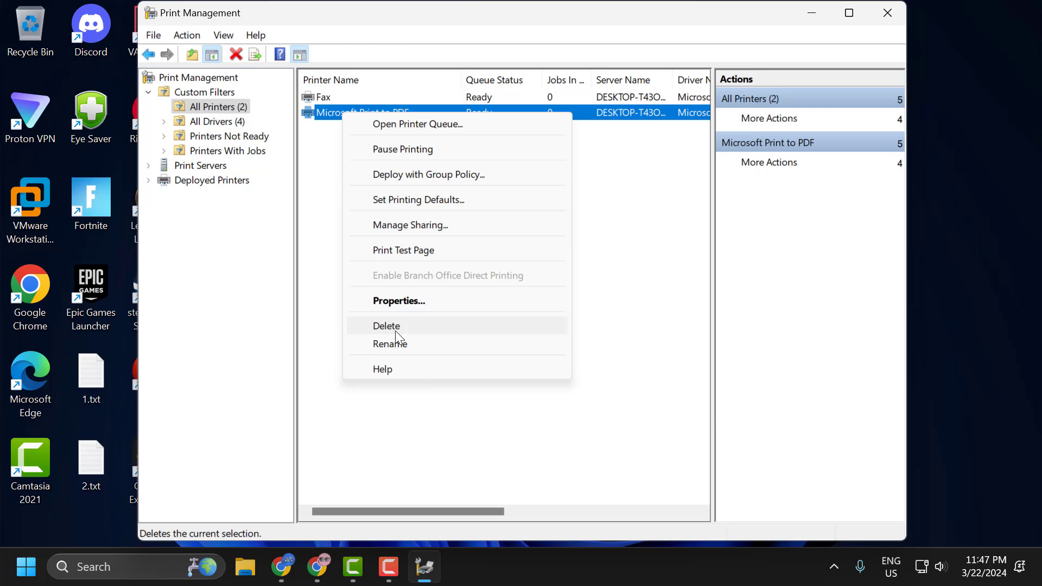
pyautogui.click(387, 326)
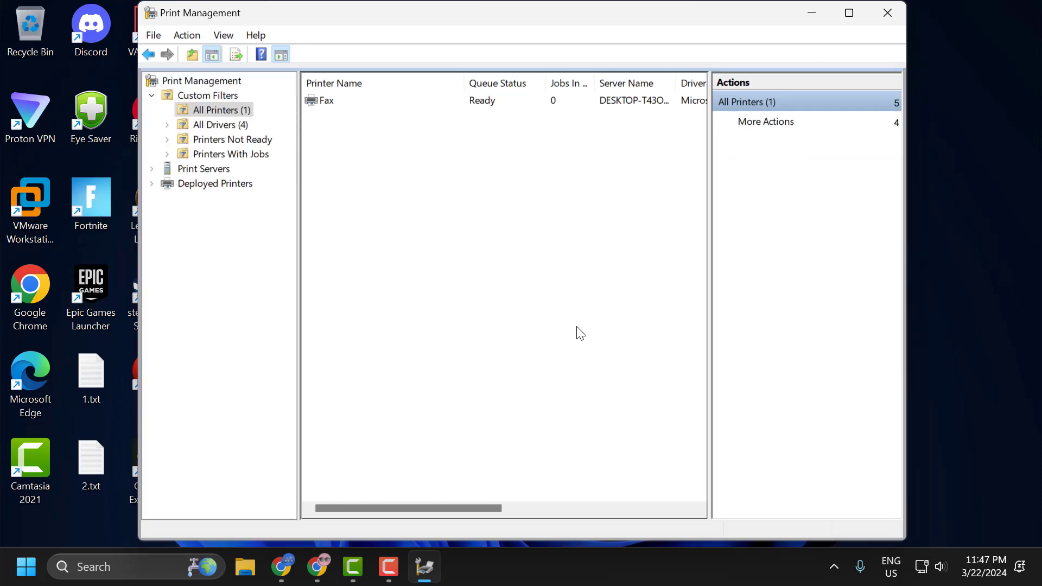
pyautogui.moveTo(883, 32)
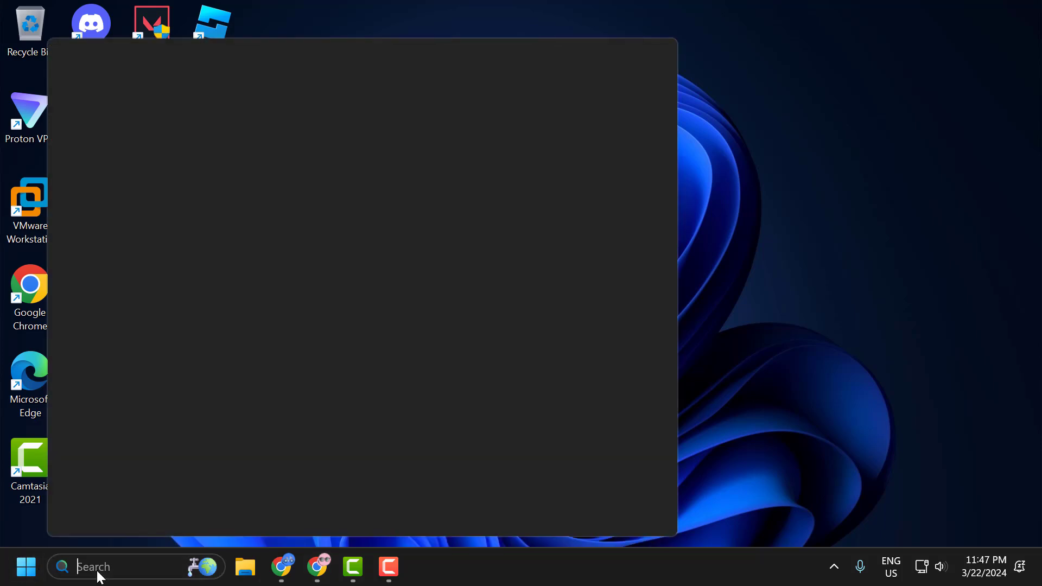
# Launch Control Panel from search and go to Uninstall a program.
pyautogui.write('co')
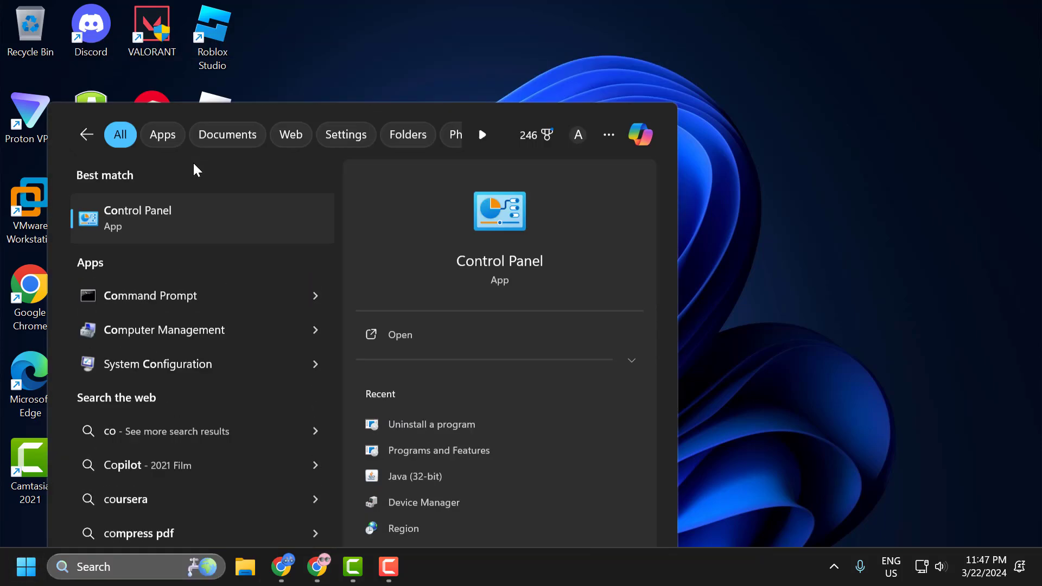
pyautogui.click(399, 334)
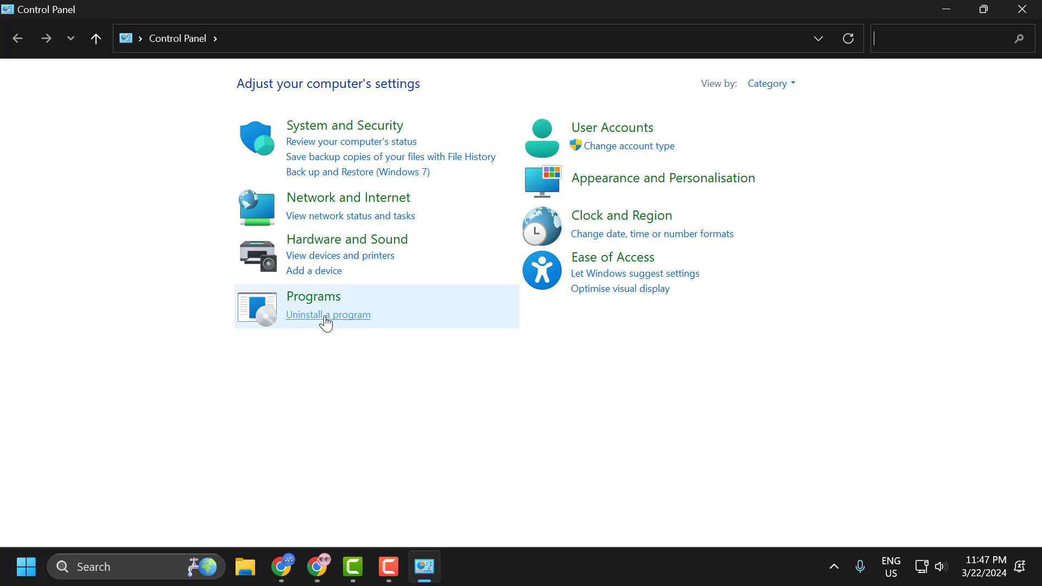
pyautogui.click(328, 315)
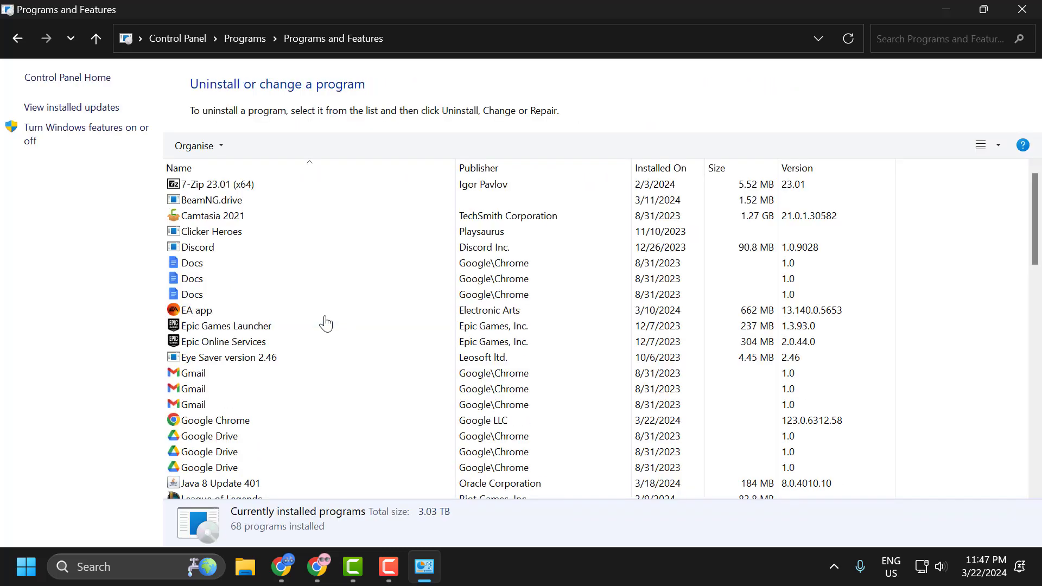
# Select the last Google Chrome Docs entry in the installed programs list.
pyautogui.click(198, 311)
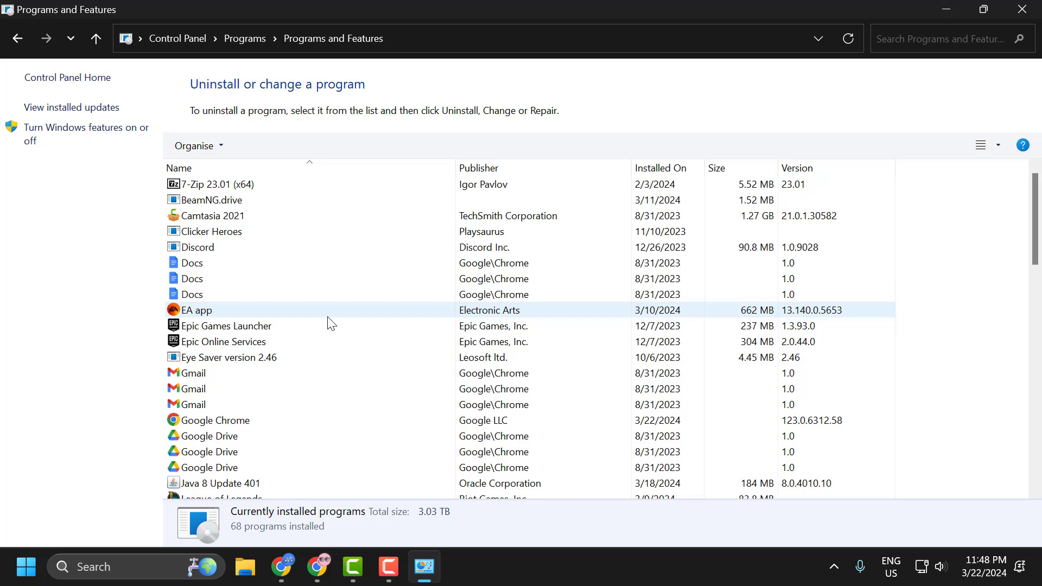
pyautogui.click(191, 294)
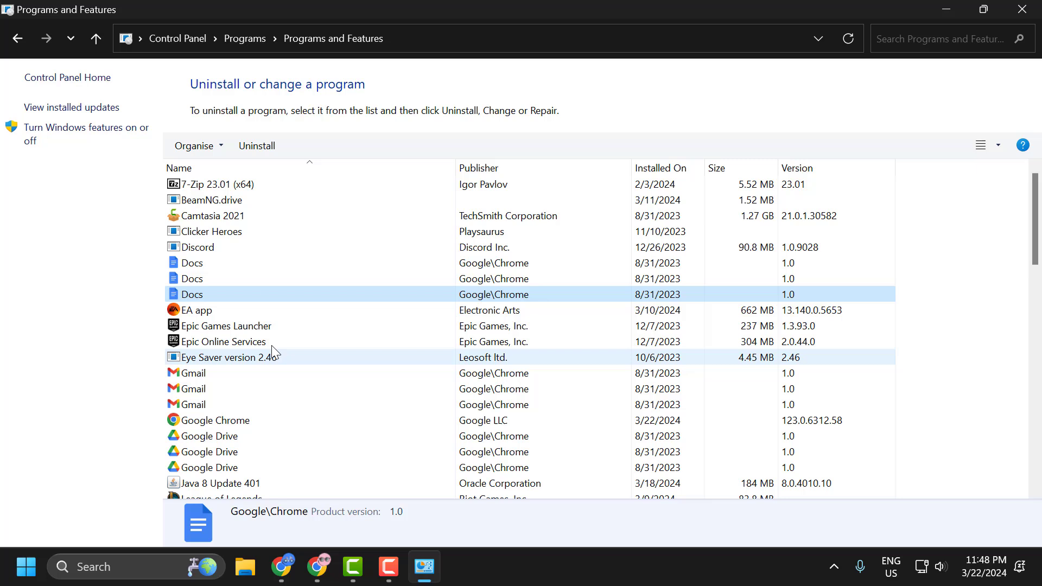
pyautogui.moveTo(439, 336)
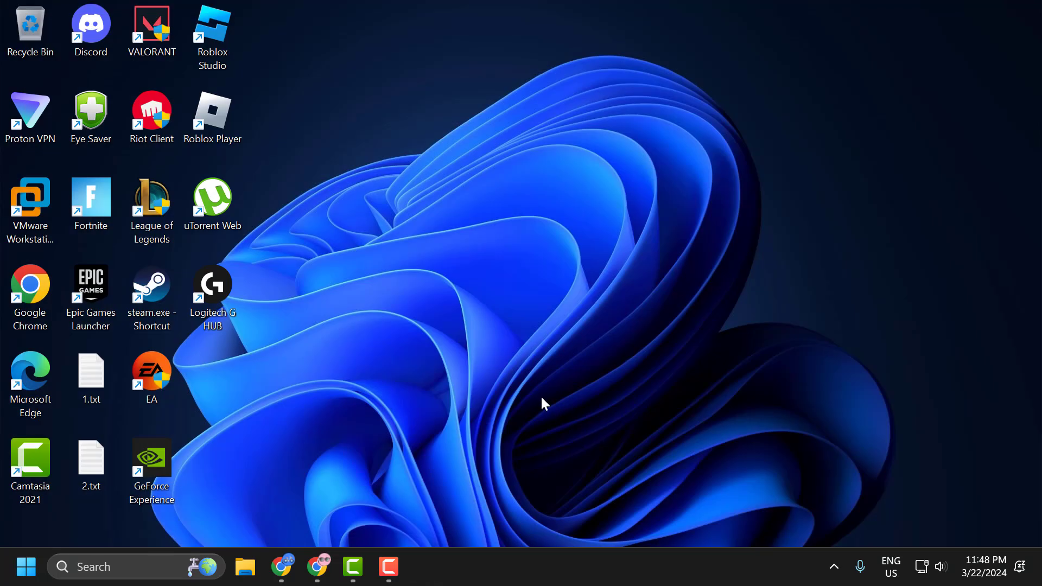
pyautogui.moveTo(445, 469)
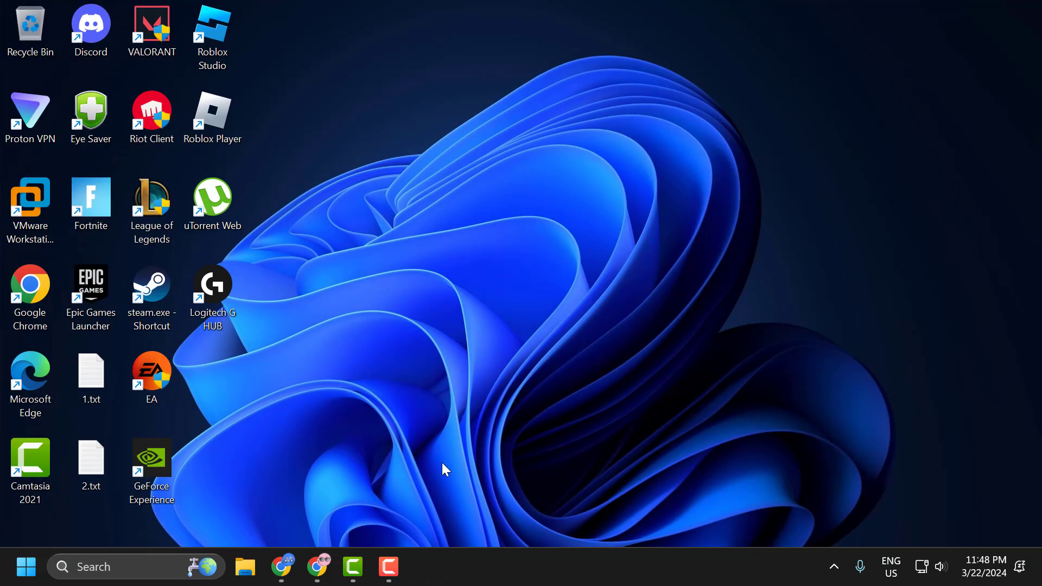